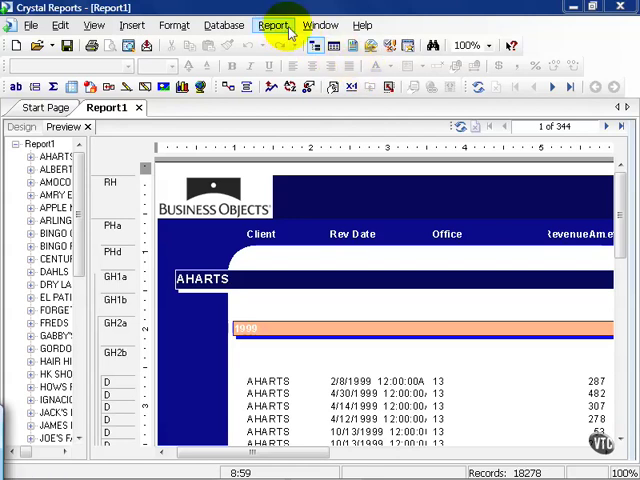
Open the Template Expert from the Report menu to restyle the report.
left_click(272, 24)
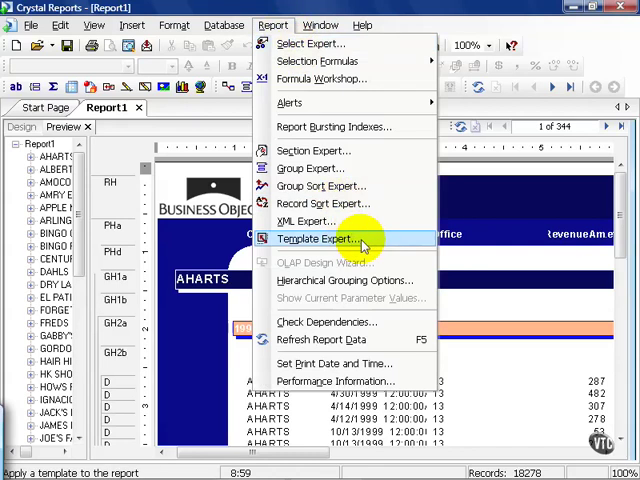
left_click(318, 238)
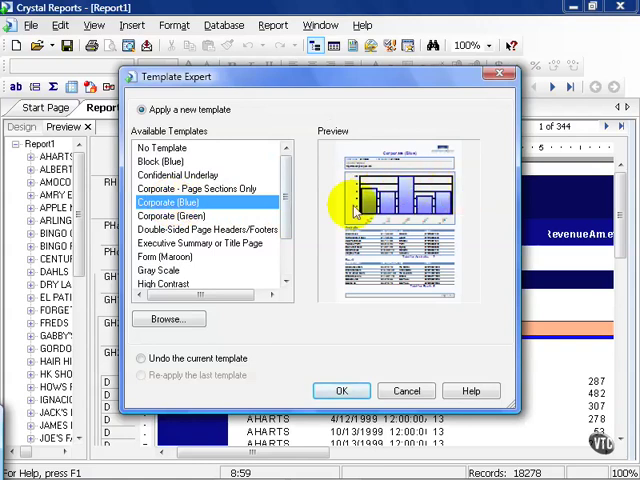
Apply the Corporate (Blue) template and dismiss the 'Could not apply template' error.
left_click(340, 390)
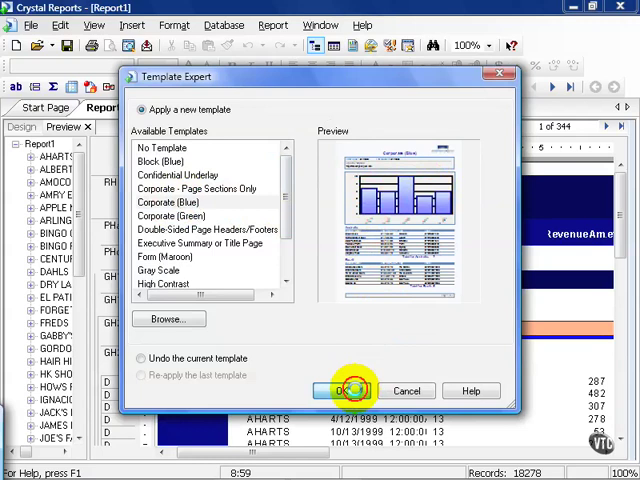
left_click(344, 390)
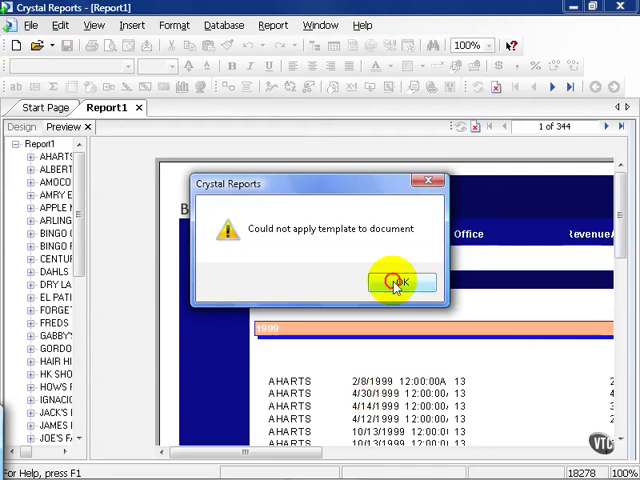
left_click(400, 282)
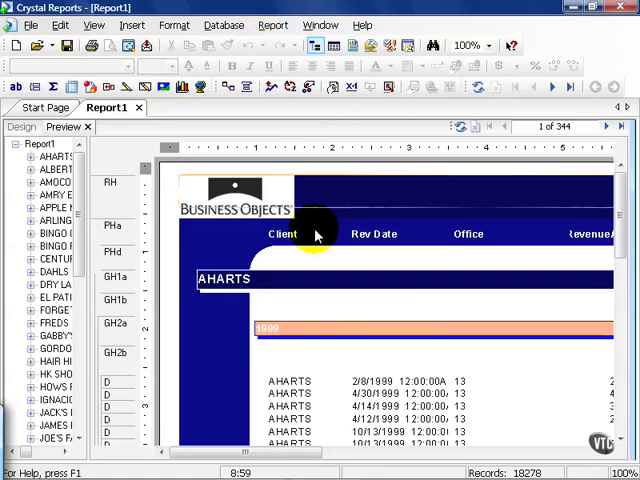
mouse_move(290, 380)
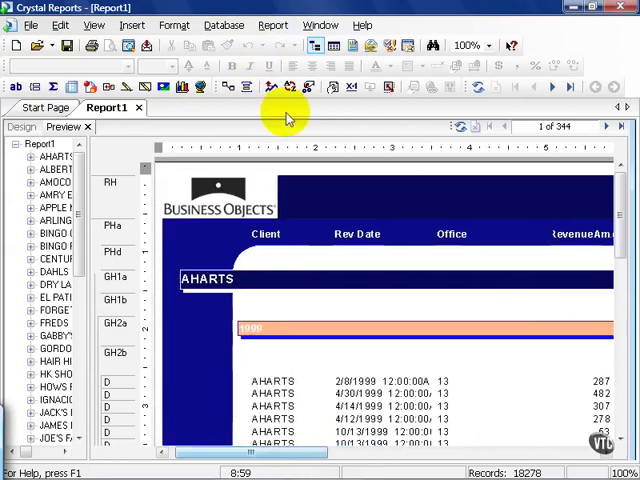
Apply the Gray Scale template to the report through the Template Expert.
left_click(272, 24)
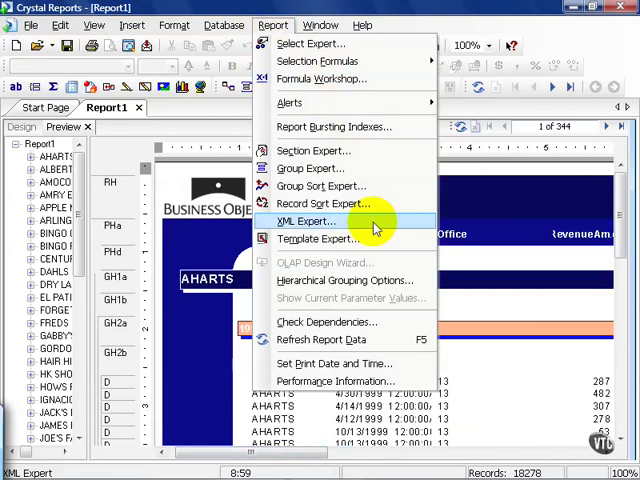
left_click(318, 238)
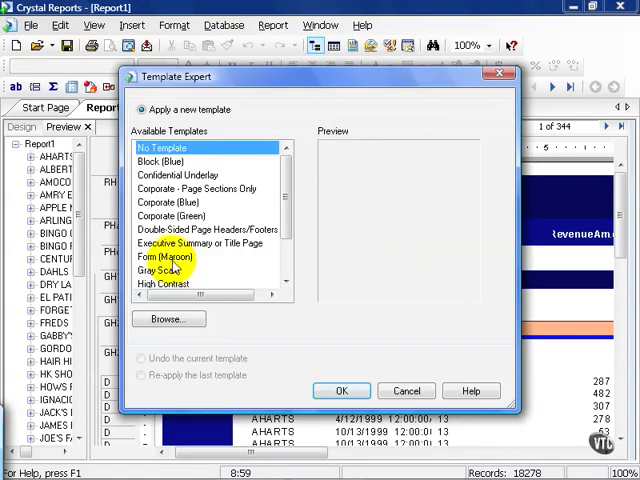
left_click(160, 270)
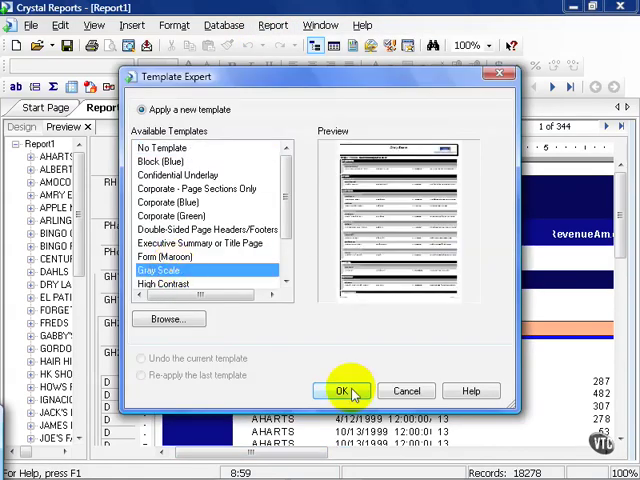
left_click(340, 390)
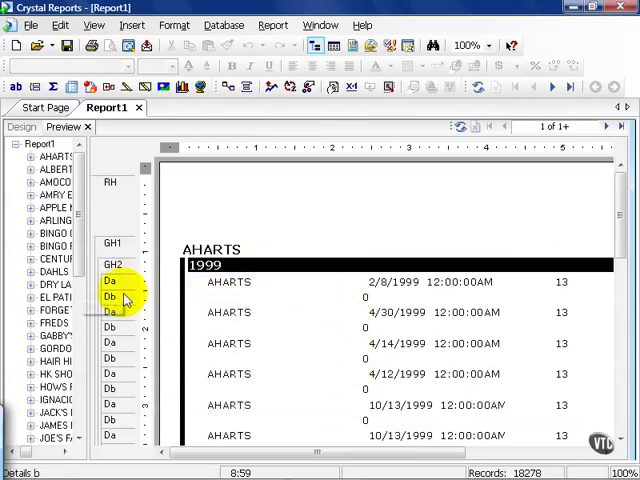
mouse_move(124, 300)
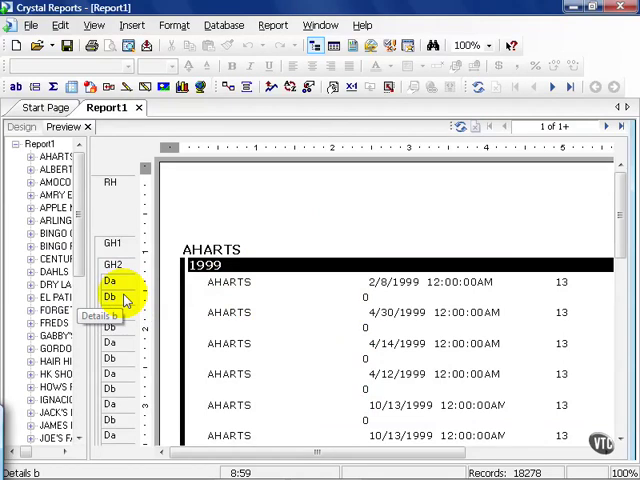
mouse_move(128, 300)
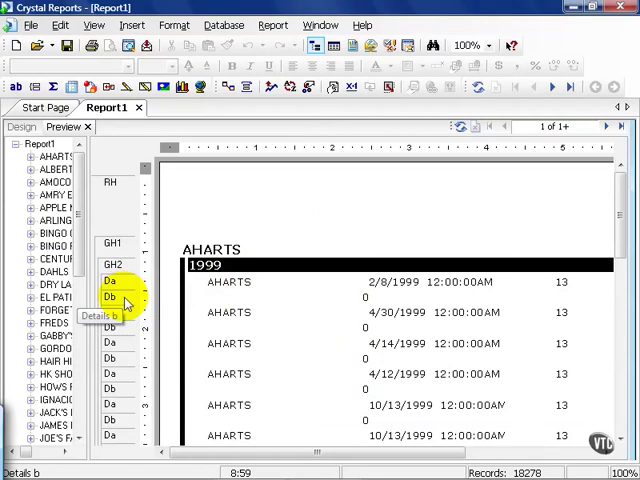